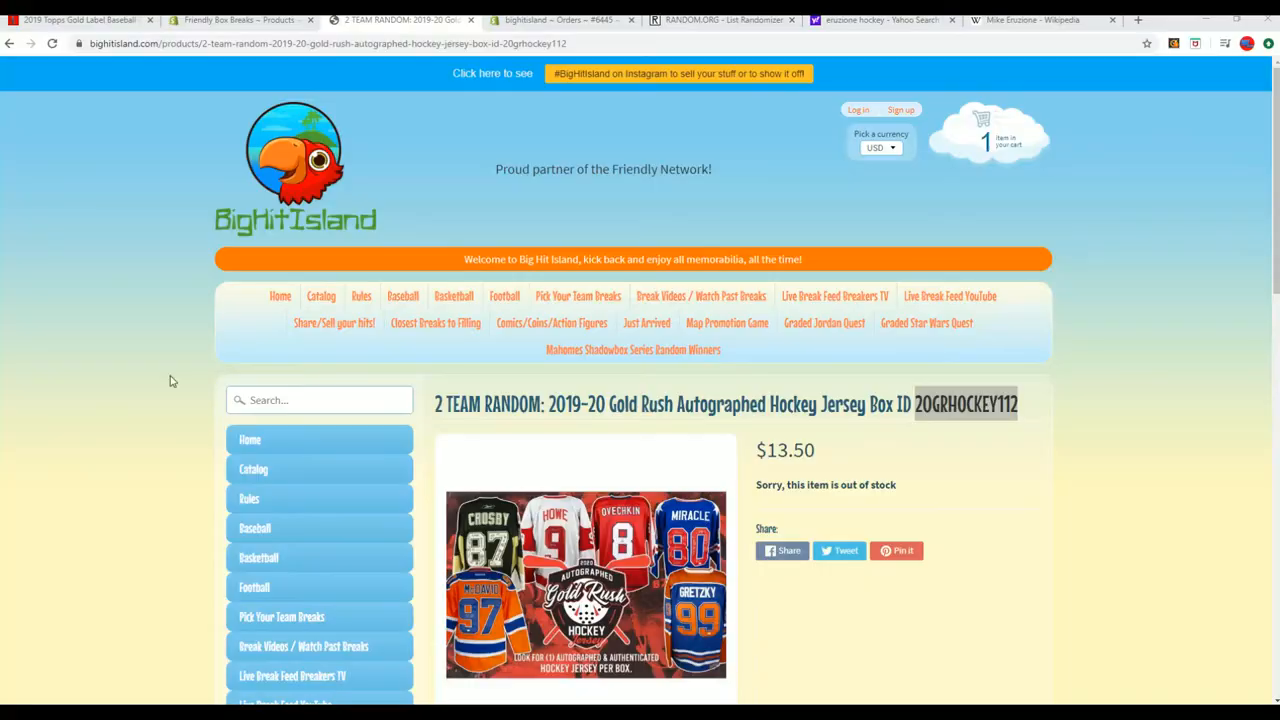
mouse_move(728, 322)
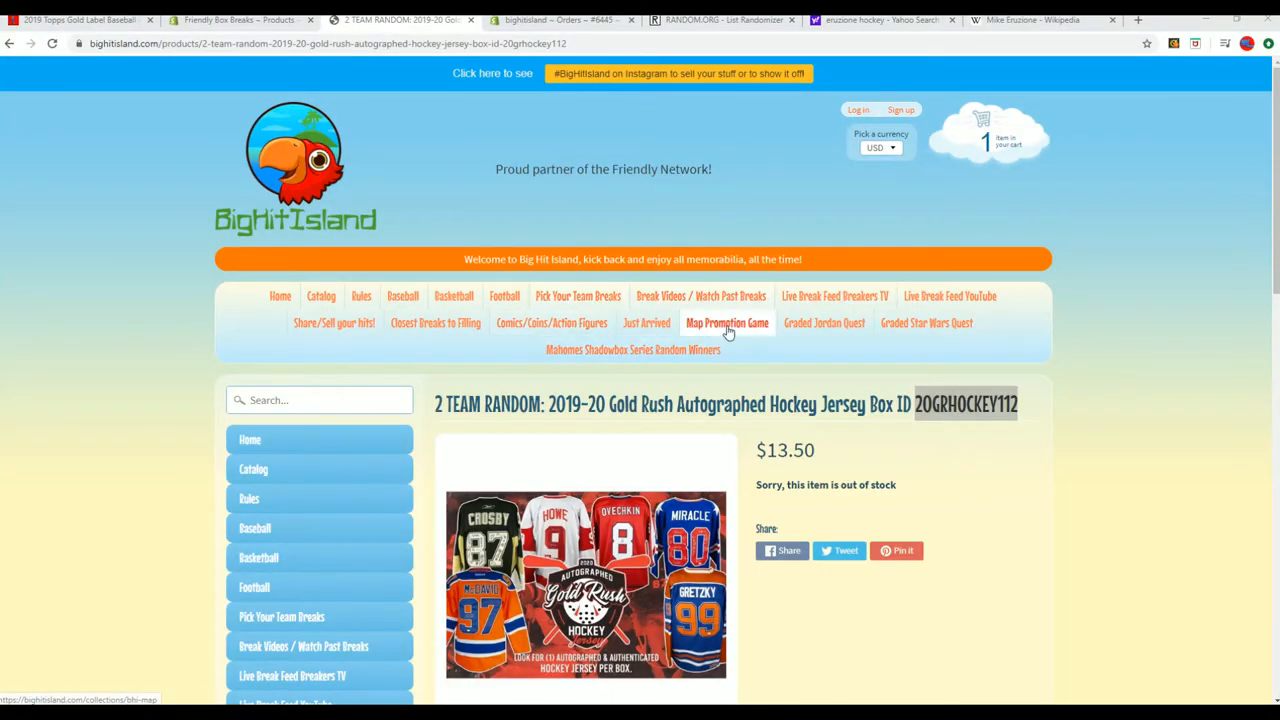
Go to the Map Promotion Game page from the site's navigation bar
left_click(726, 322)
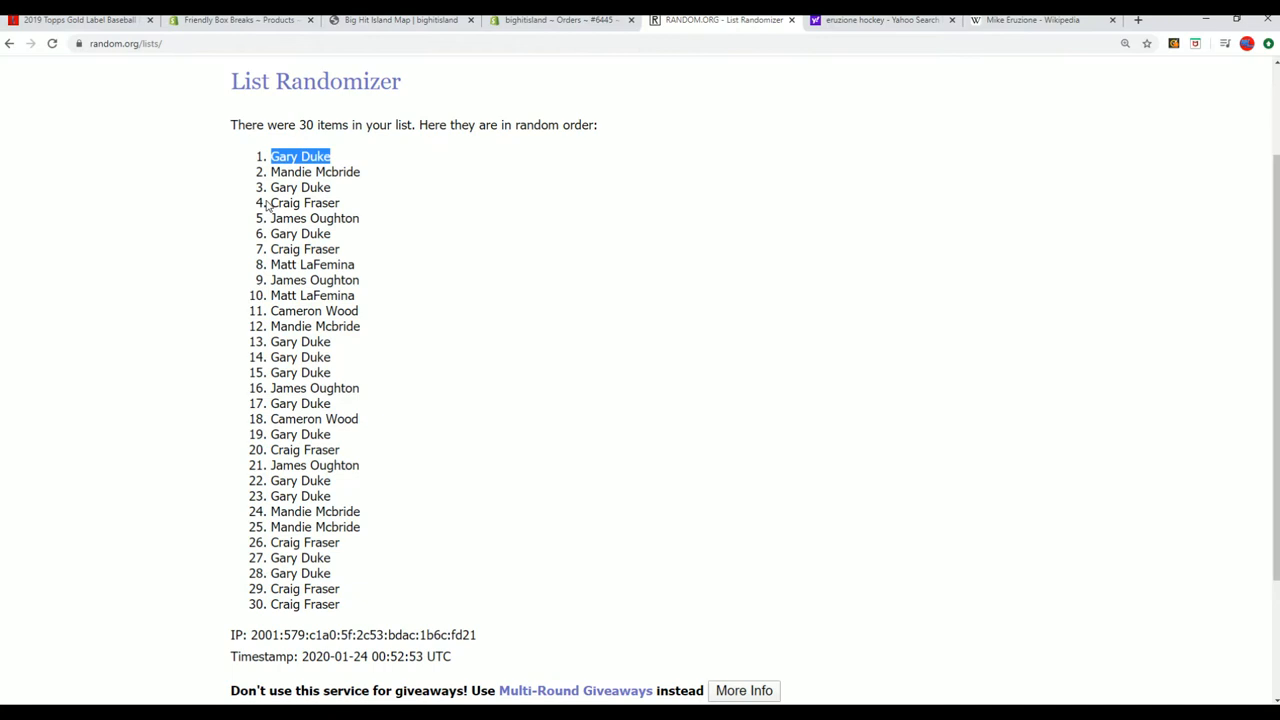
scroll("down", 3)
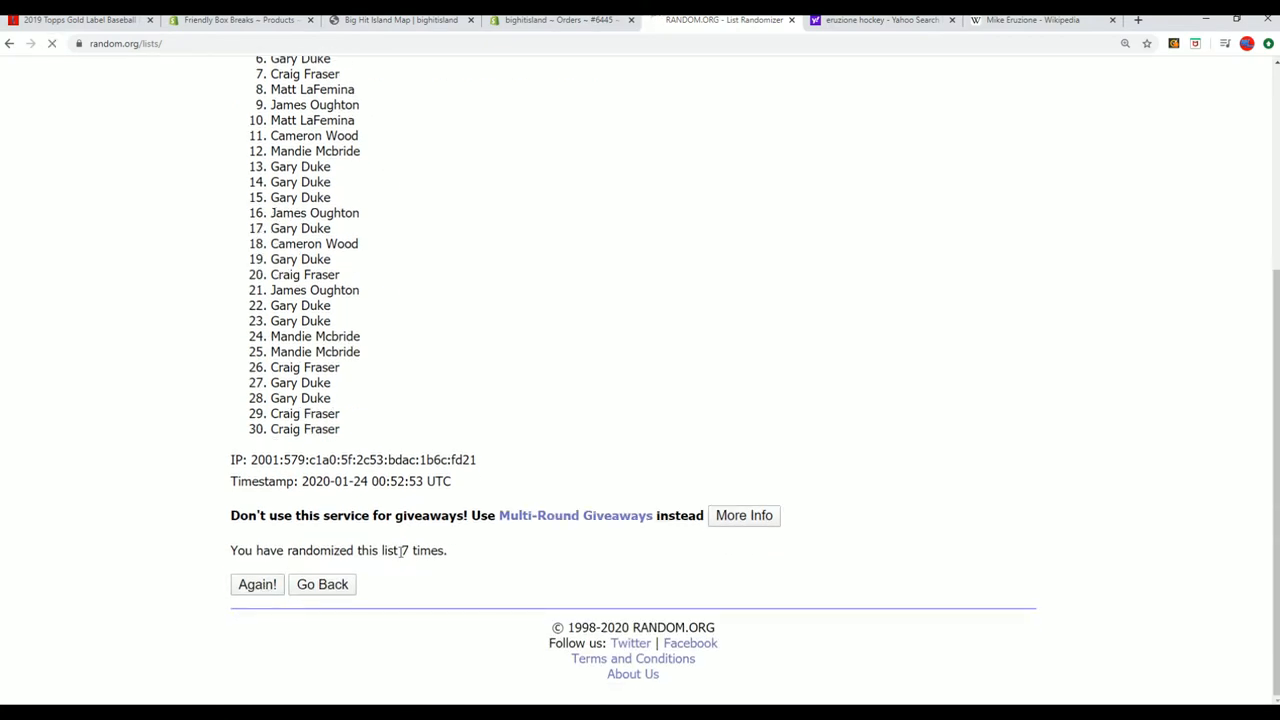
left_click(256, 584)
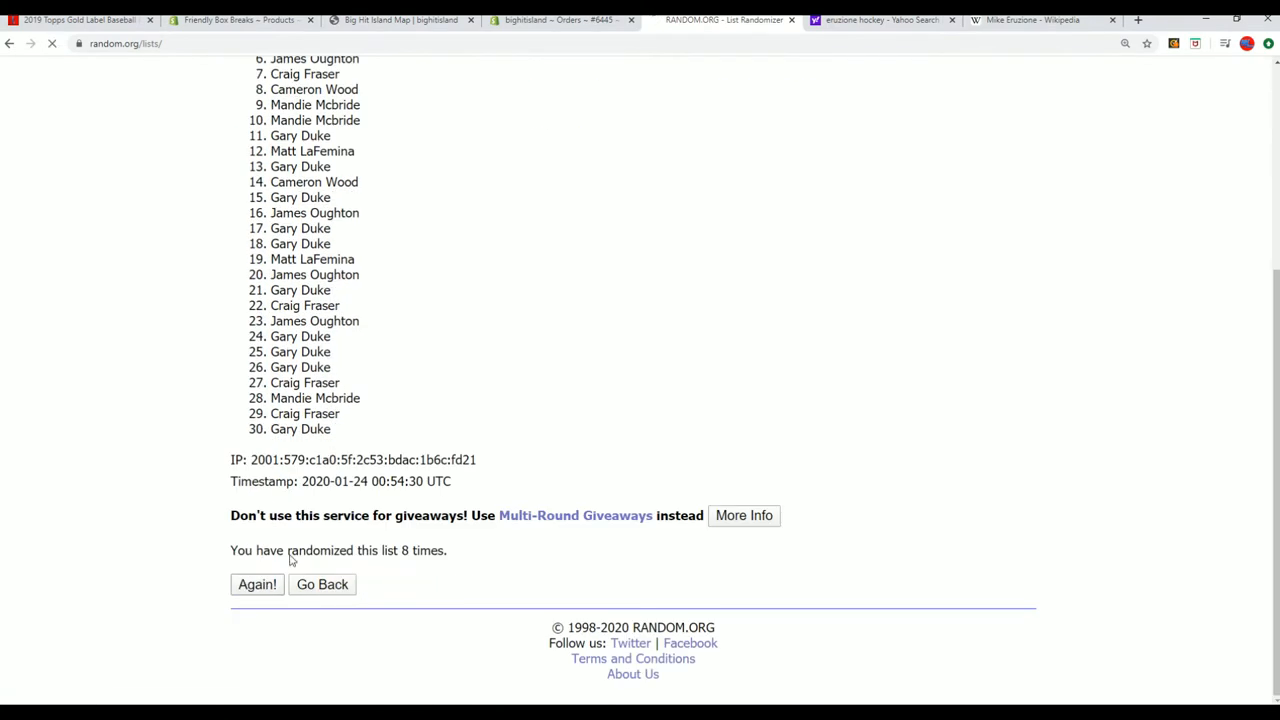
left_click(256, 584)
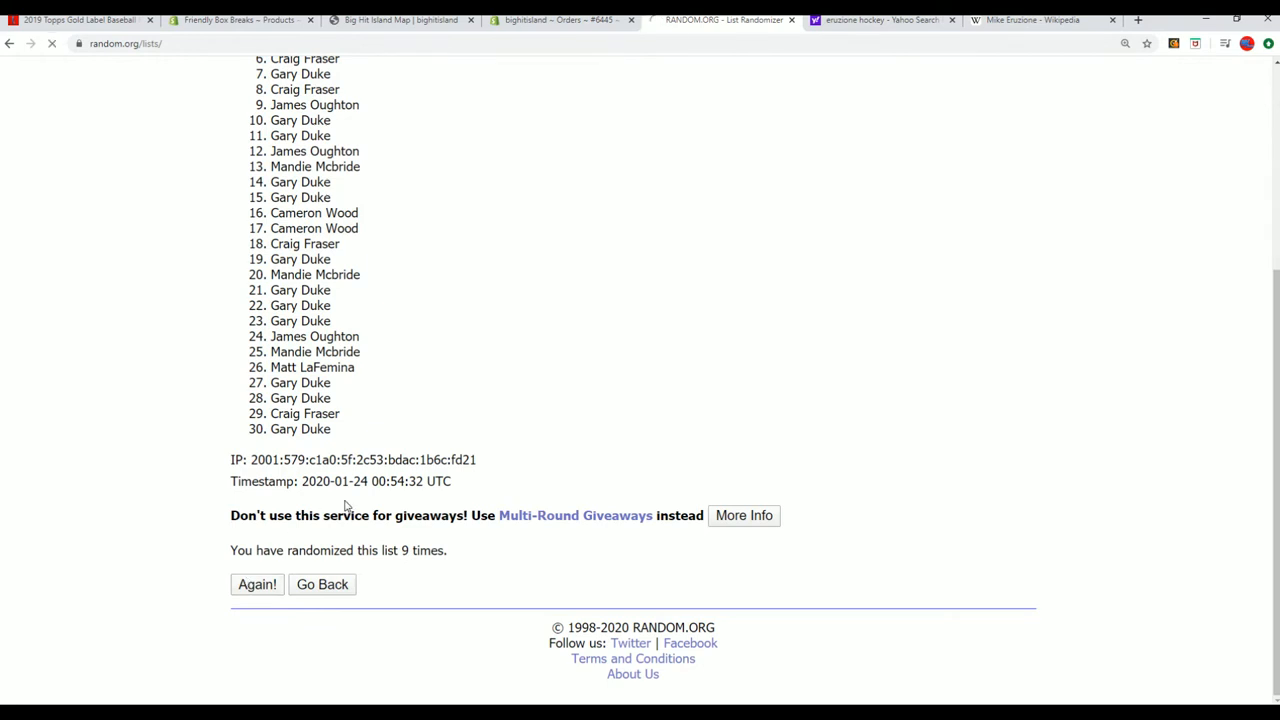
left_click(256, 584)
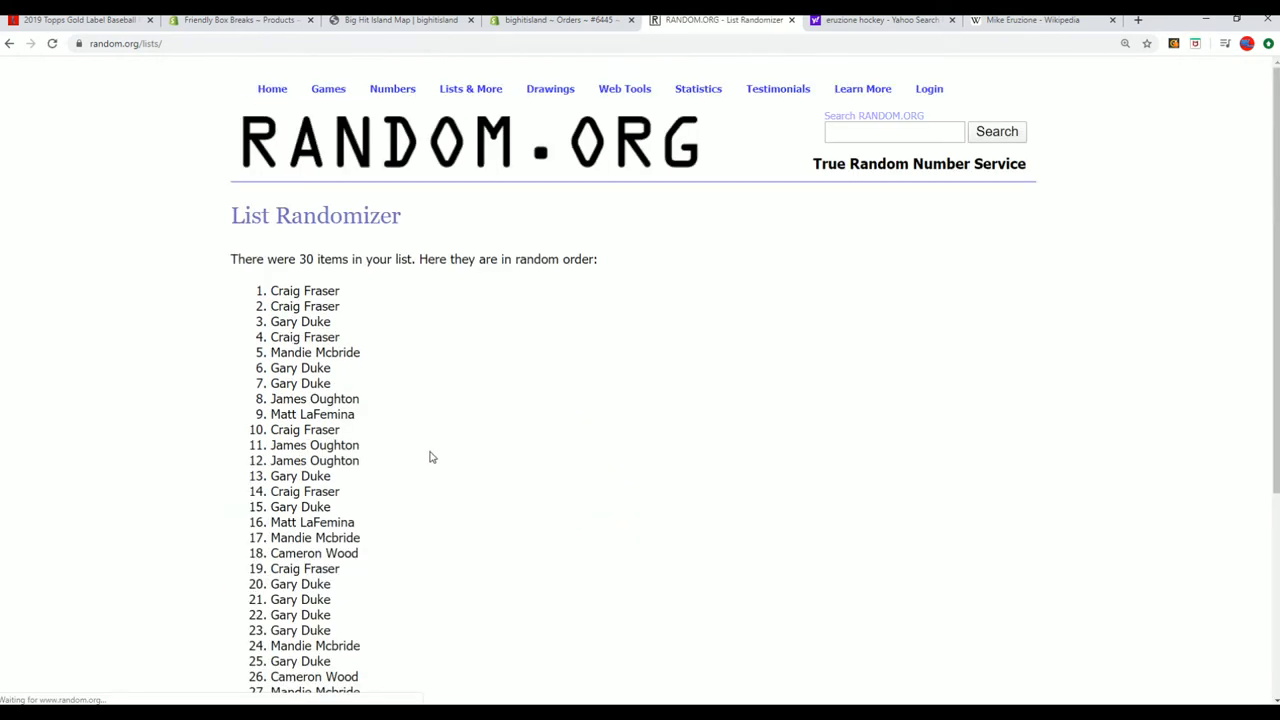
scroll("down", 3)
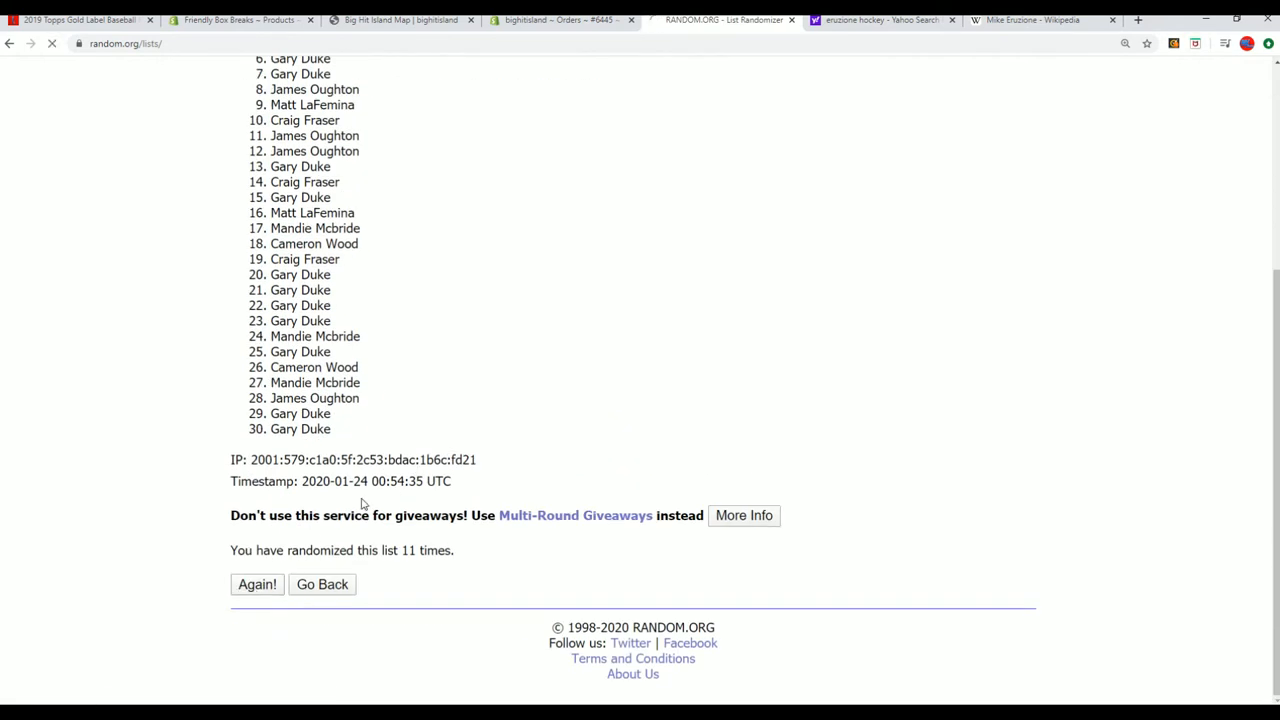
left_click(256, 584)
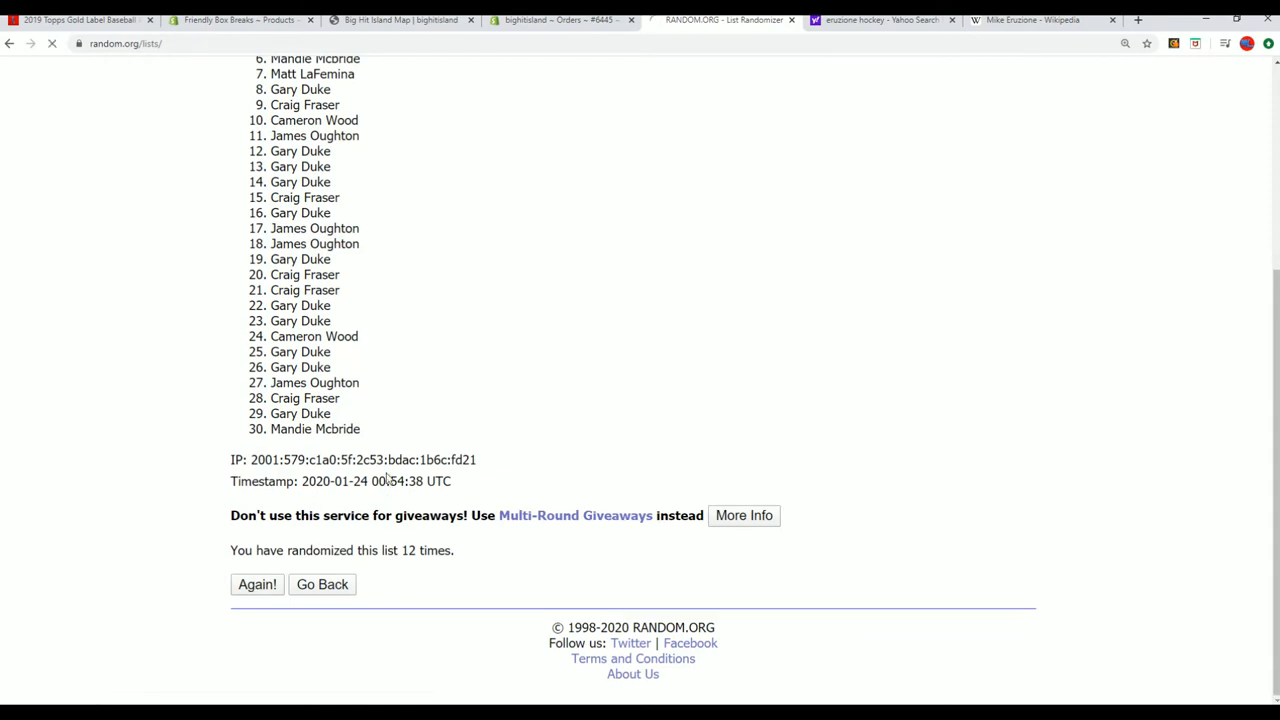
left_click(256, 584)
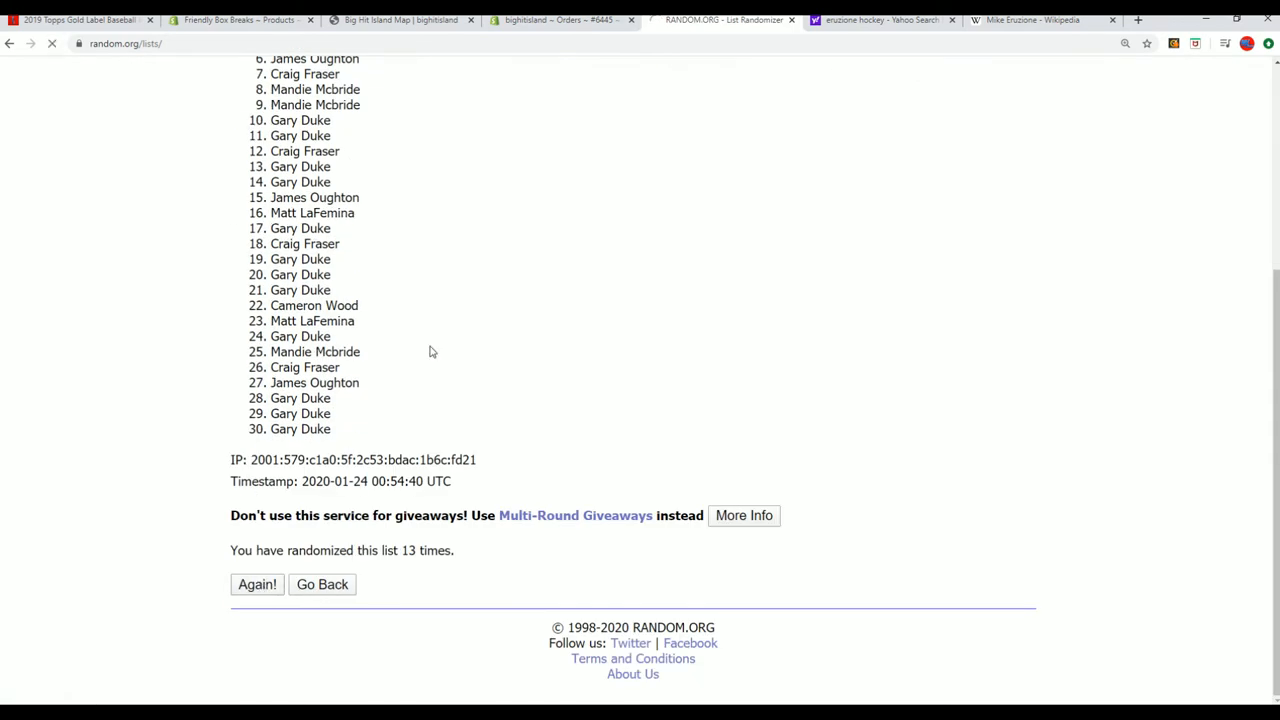
left_click(256, 584)
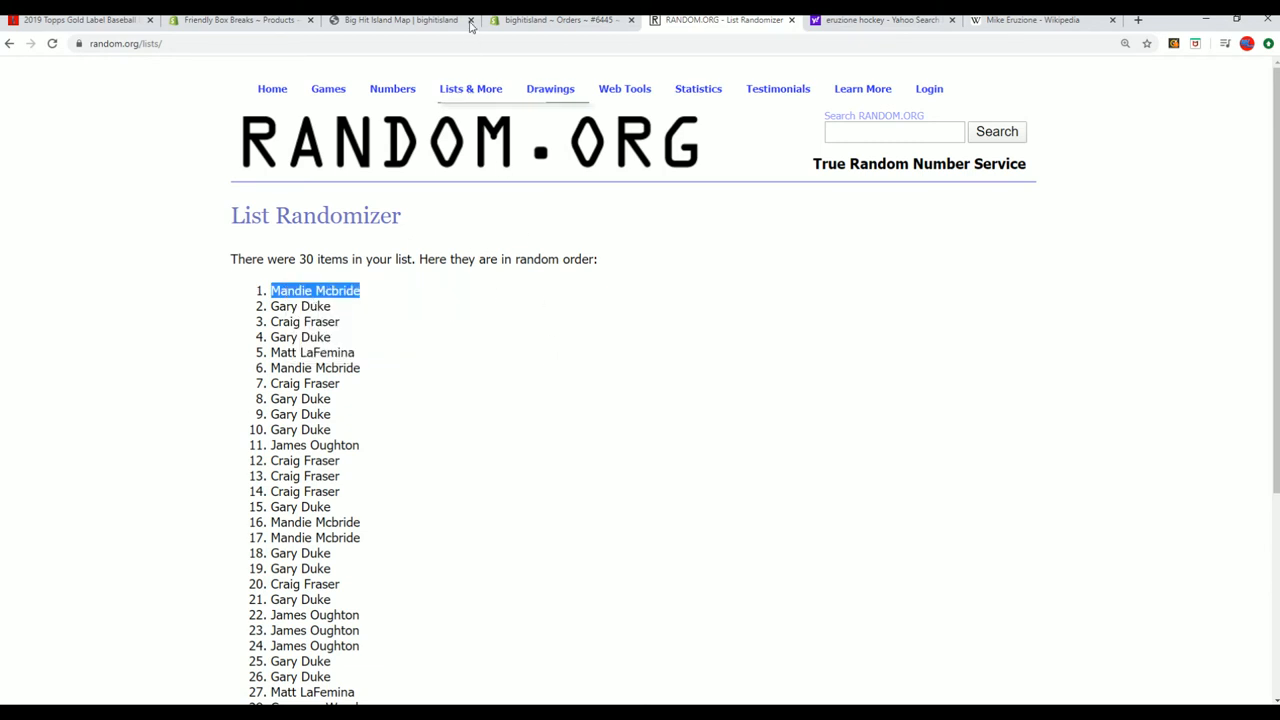
Return to the Big Hit Island Map page and scroll down the map
left_click(400, 20)
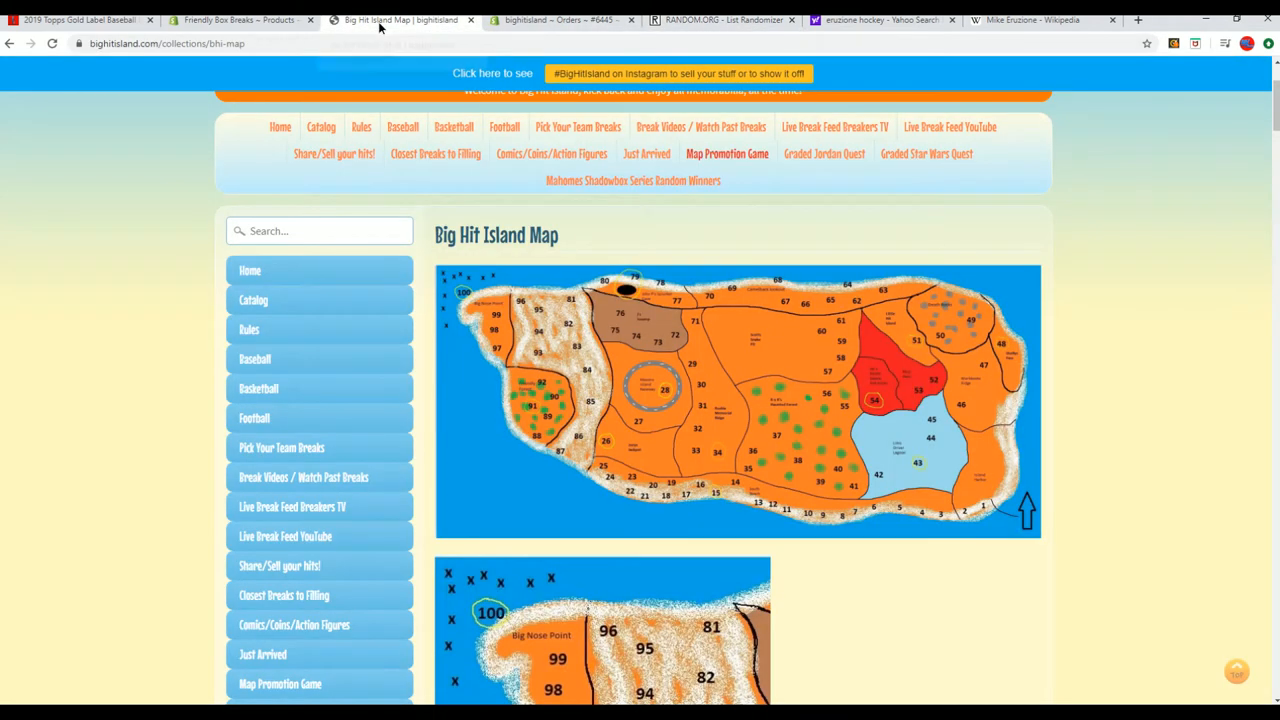
scroll("down", 3)
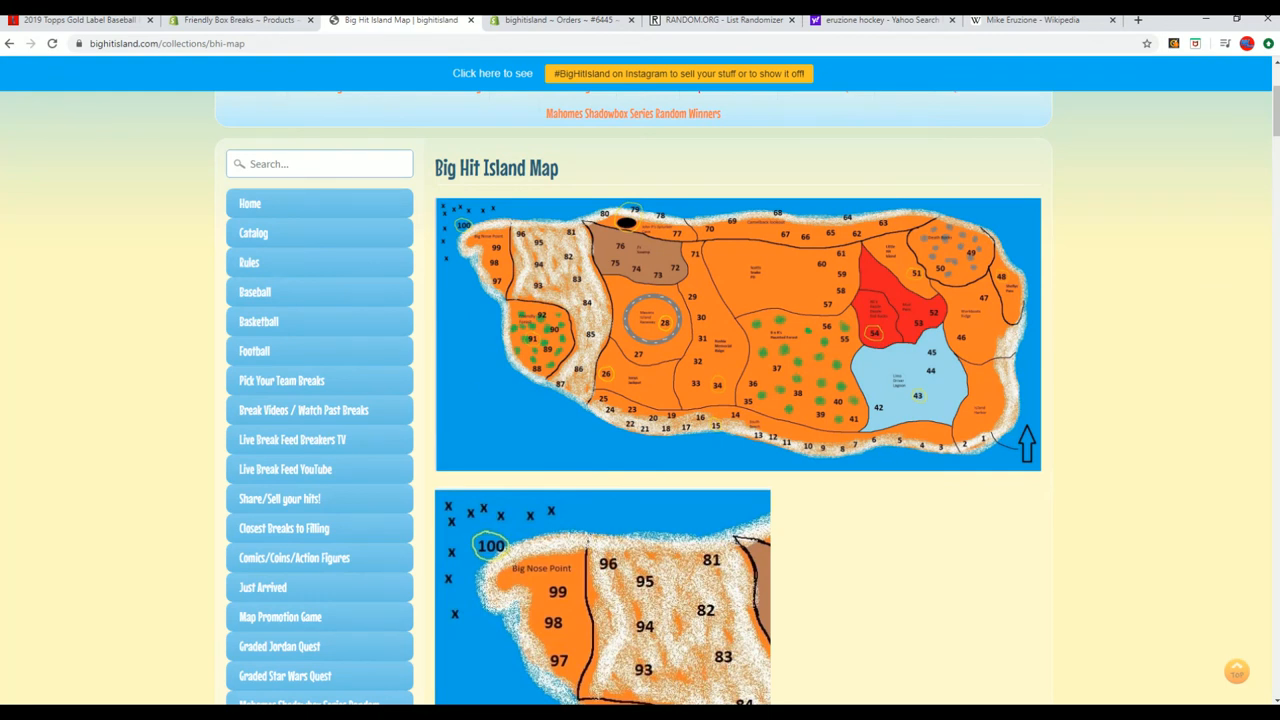